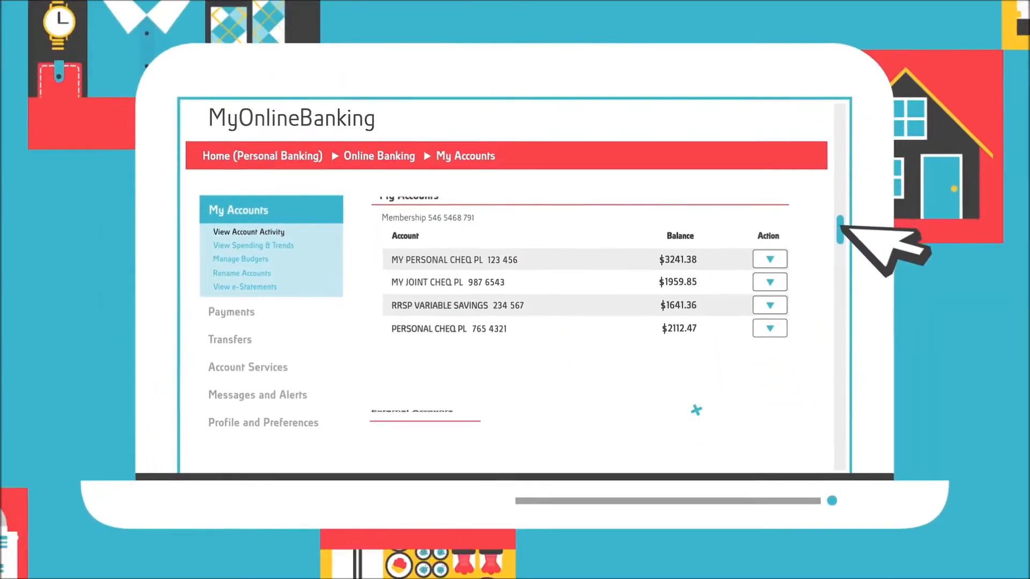
# Scroll the My Accounts list and open the Spending & Trends report.
pyautogui.scroll(-3)
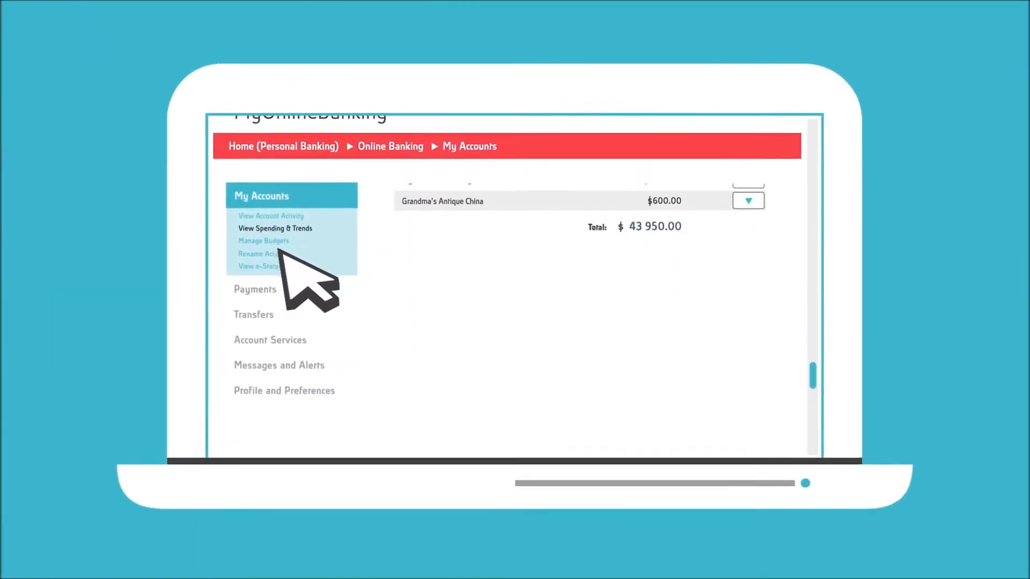
pyautogui.click(274, 228)
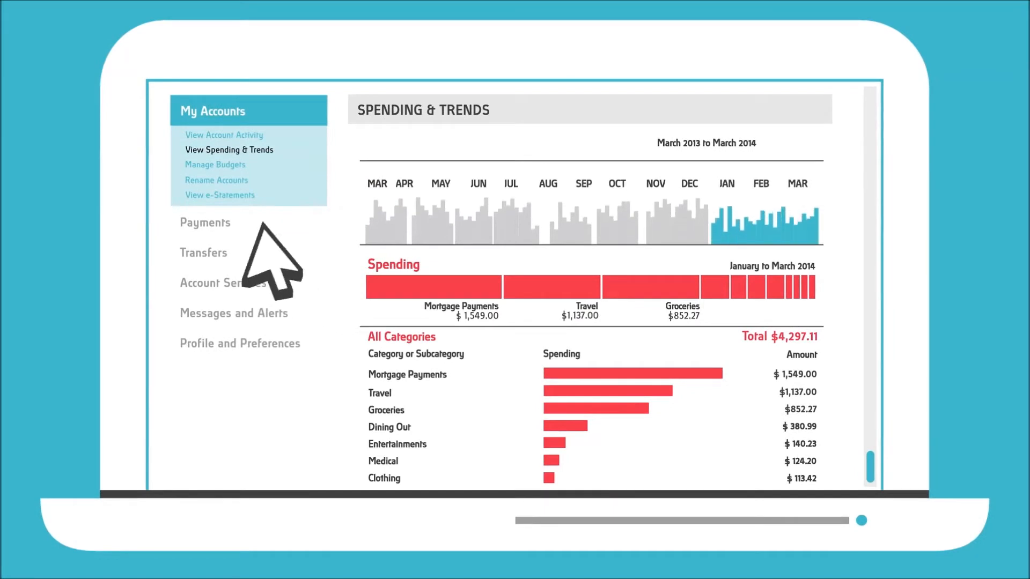
# On Manage Budgets, set the Eating Out budget to 200.
pyautogui.click(214, 164)
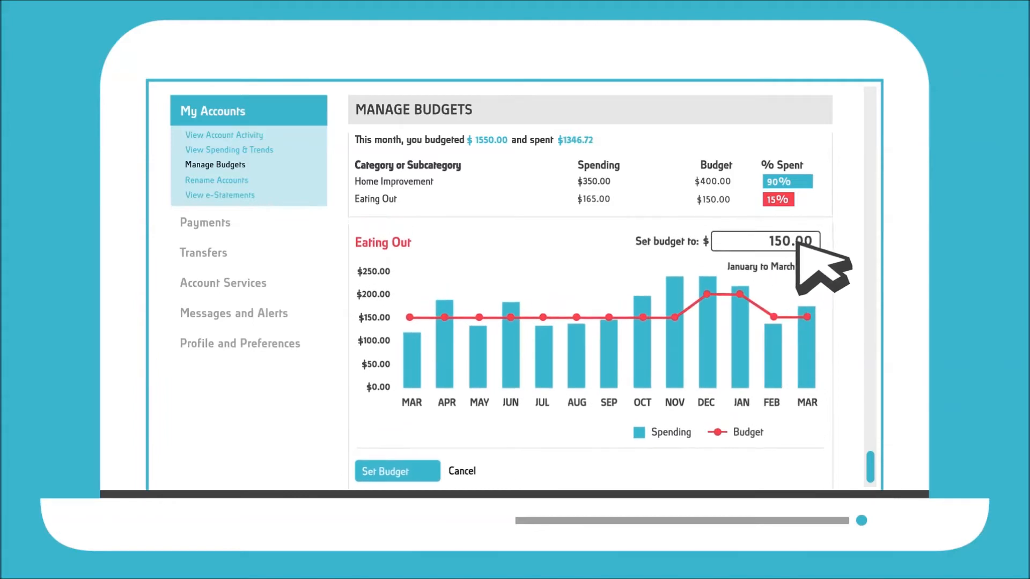
pyautogui.write('200')
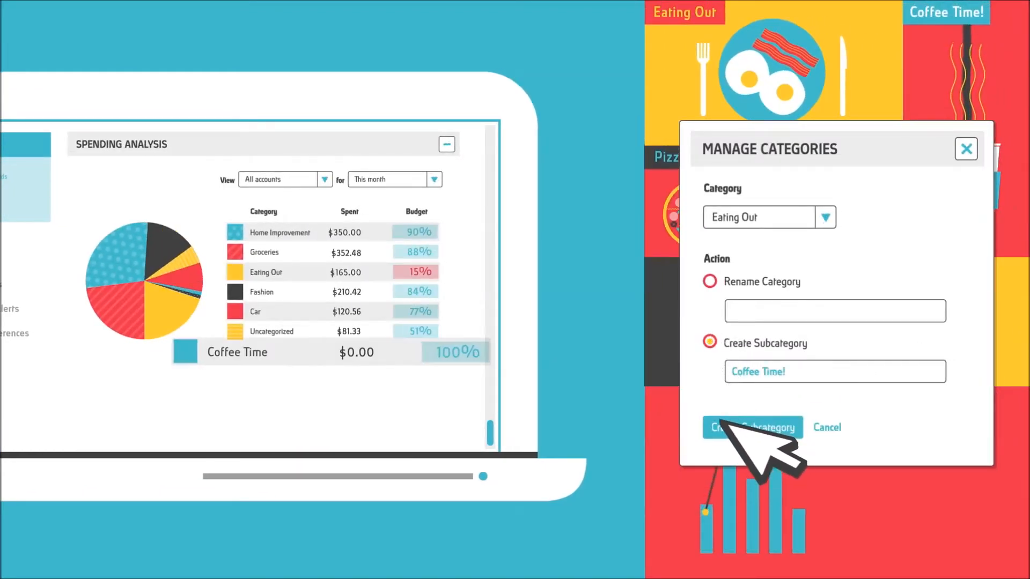
# Create the Coffee Time subcategory under Eating Out.
pyautogui.click(752, 427)
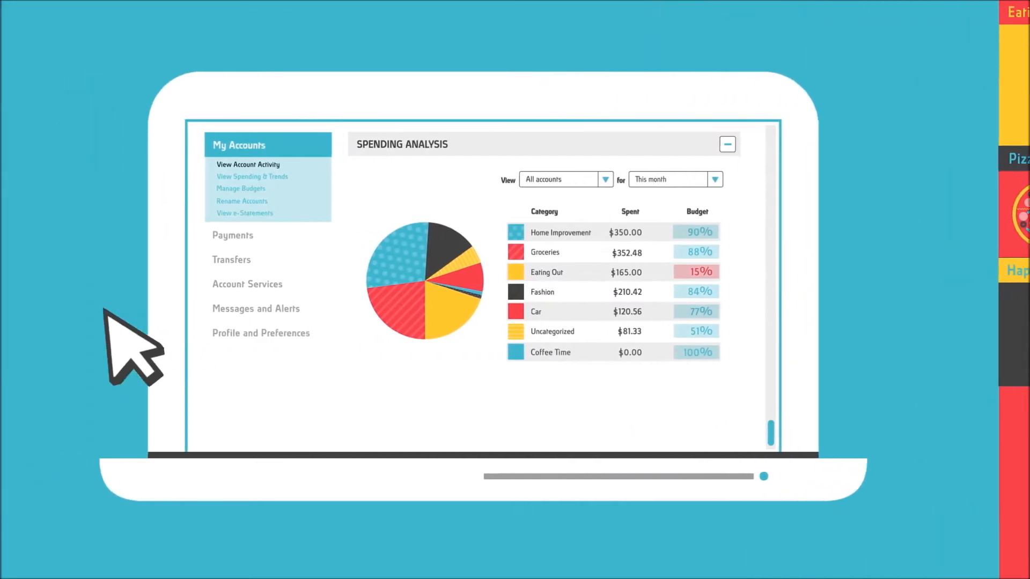